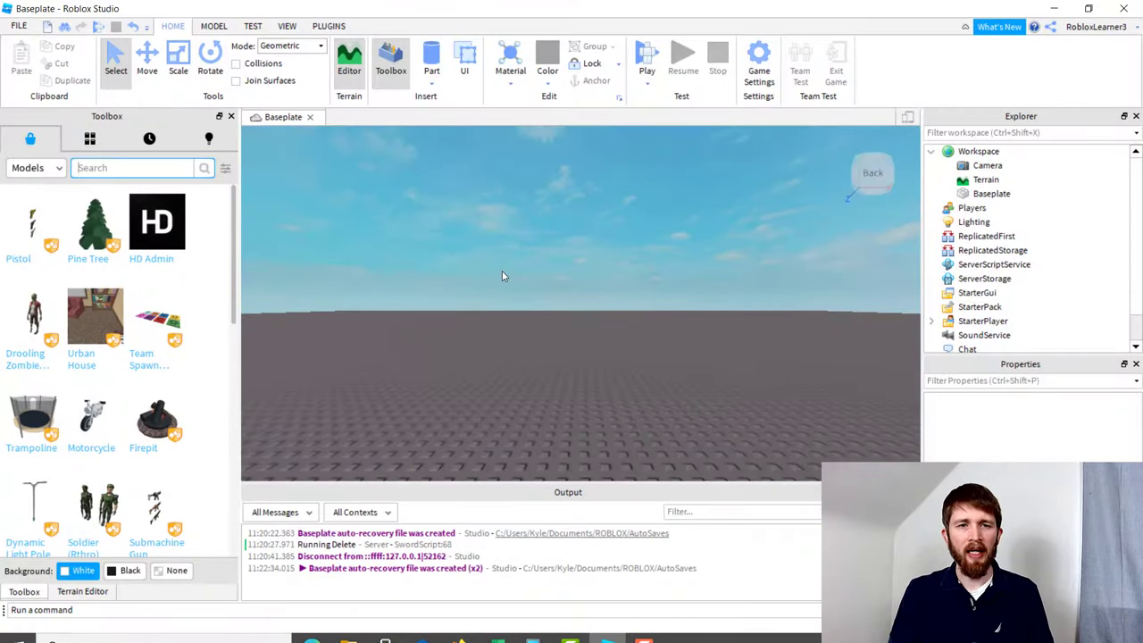
mouse_move(590, 320)
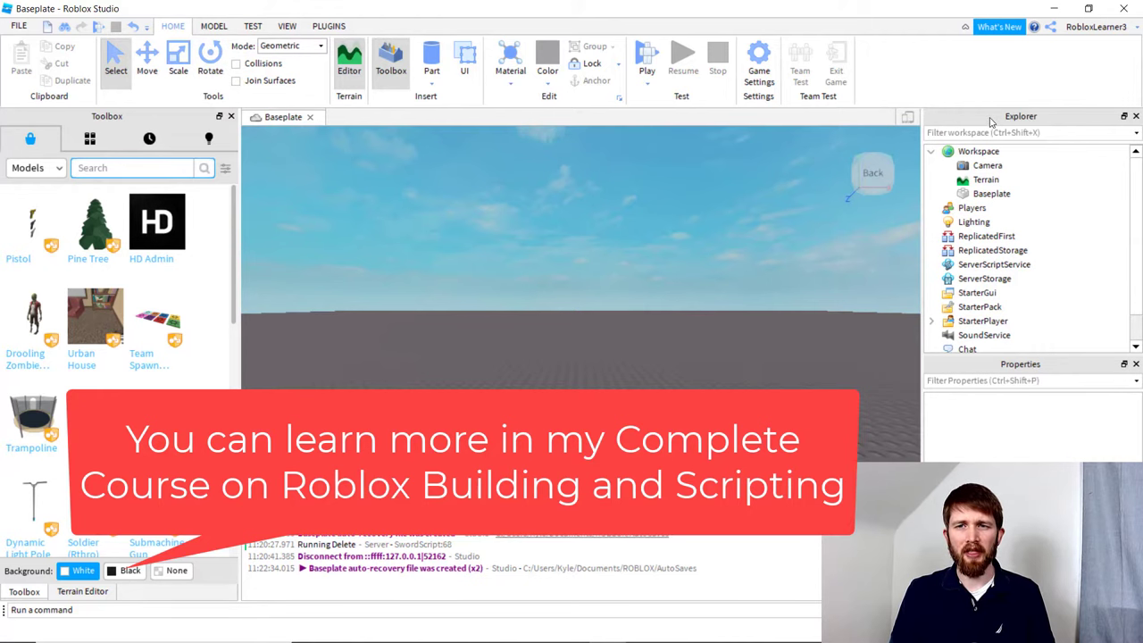
mouse_move(750, 275)
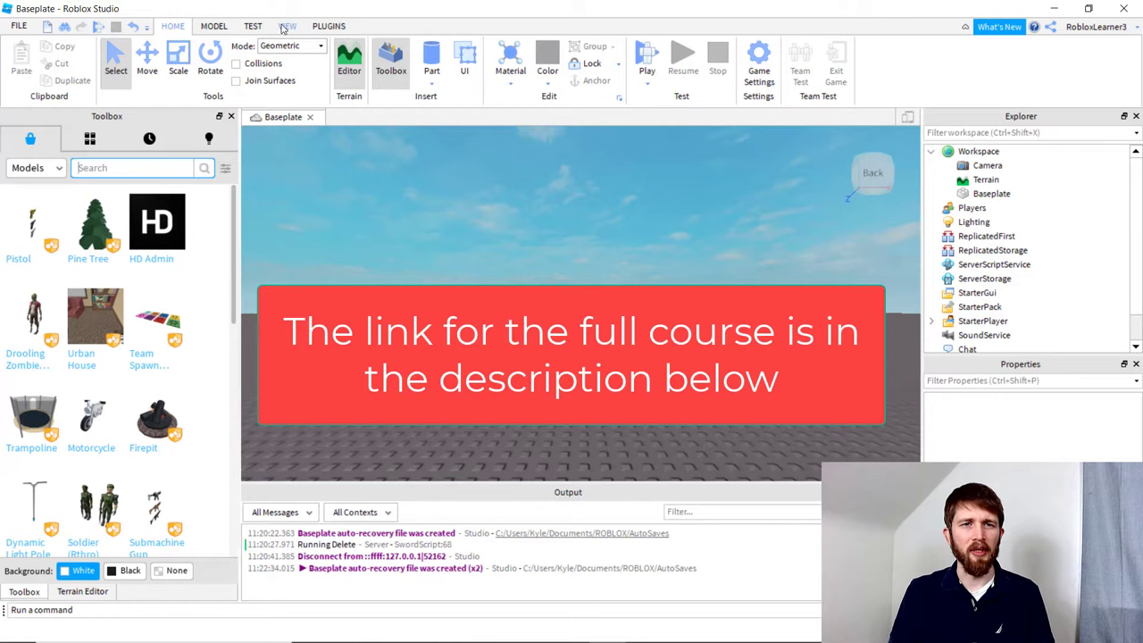
Open the Toolbox model library and search it for 'hammer'.
left_click(288, 25)
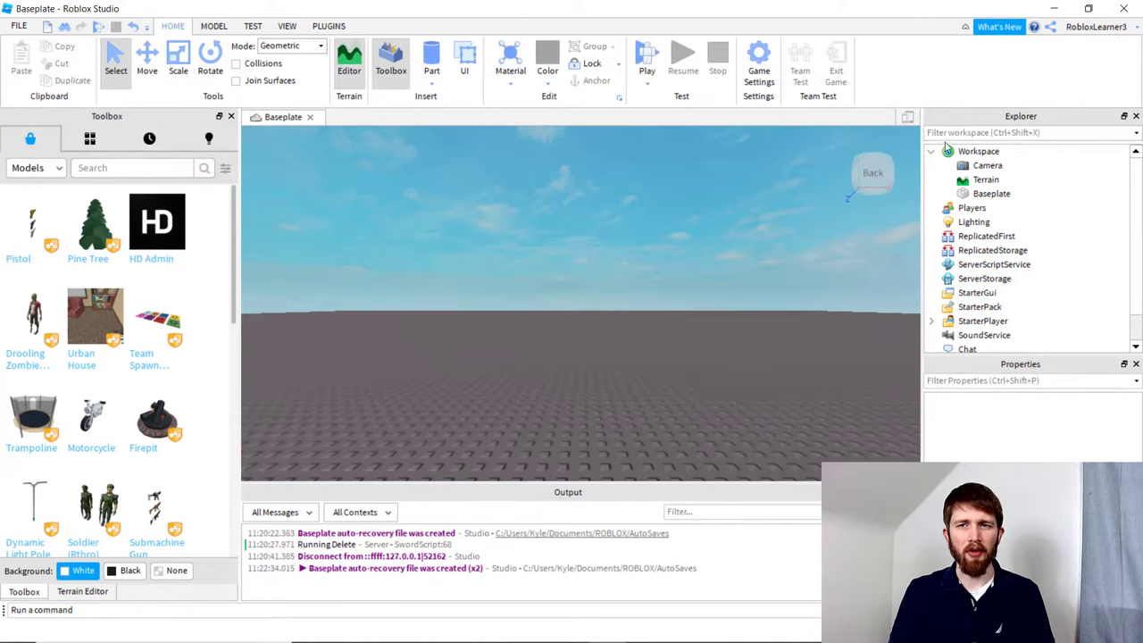
mouse_move(671, 286)
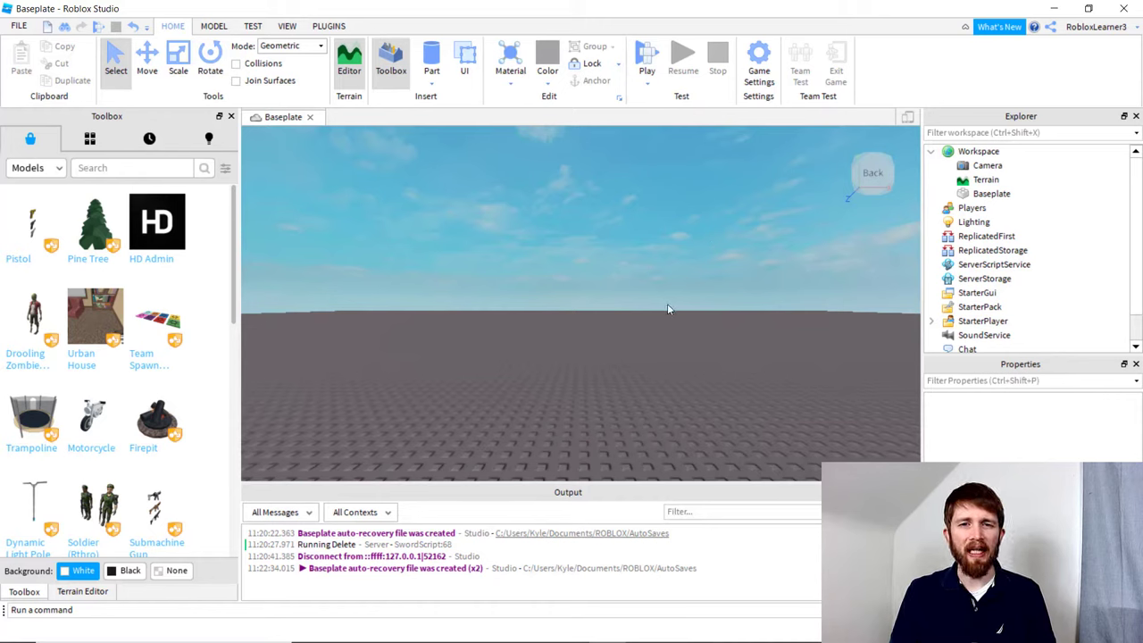
mouse_move(573, 376)
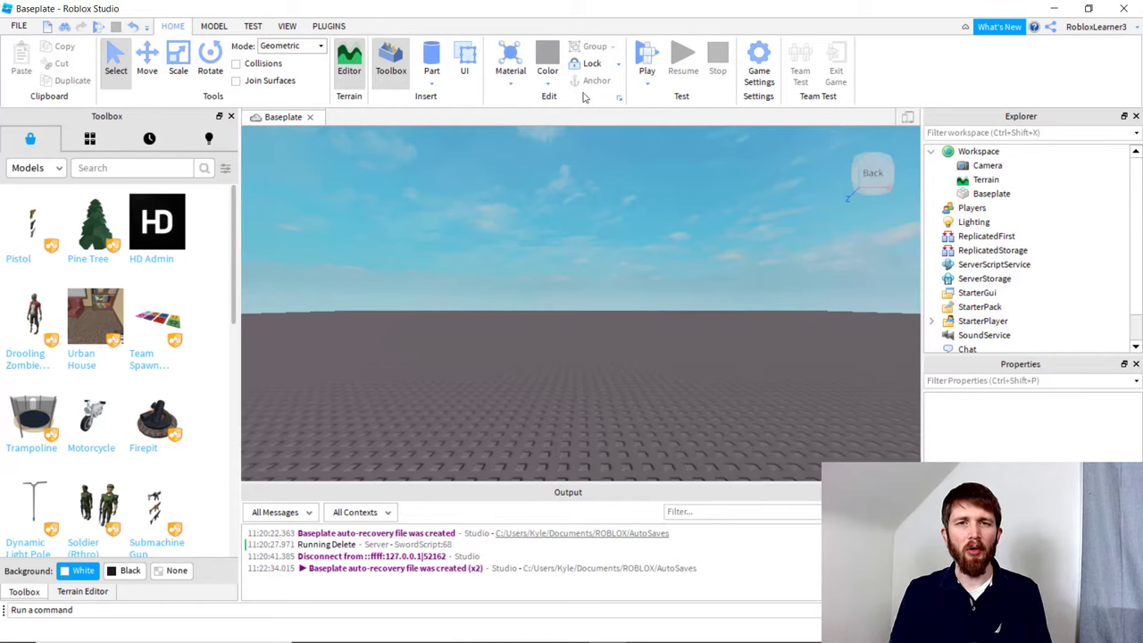
left_click(134, 167)
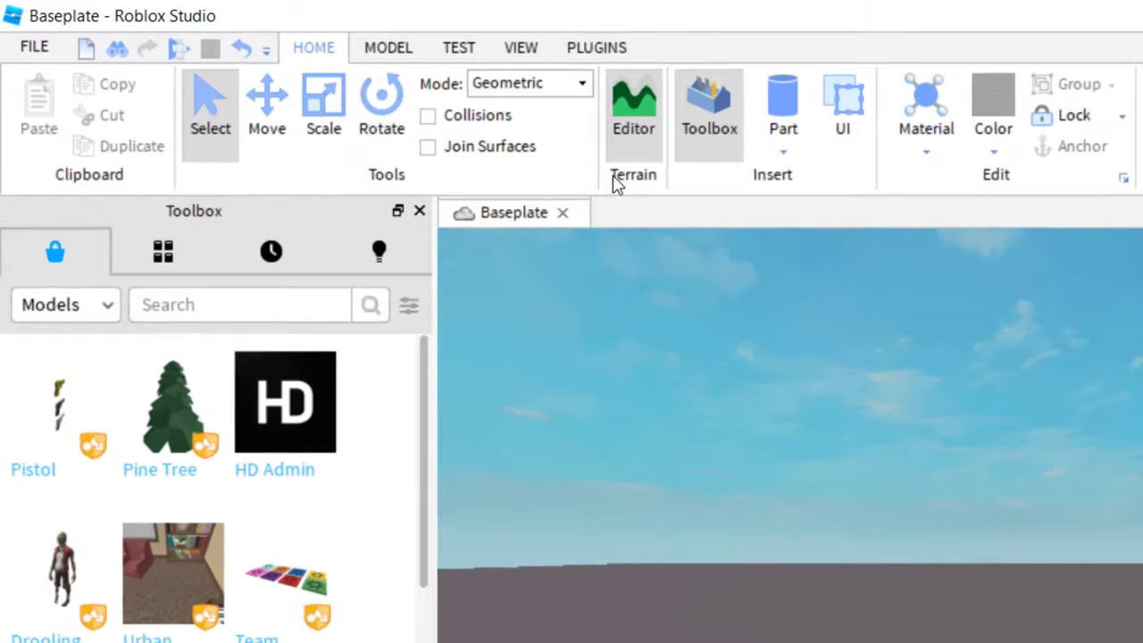
left_click(633, 103)
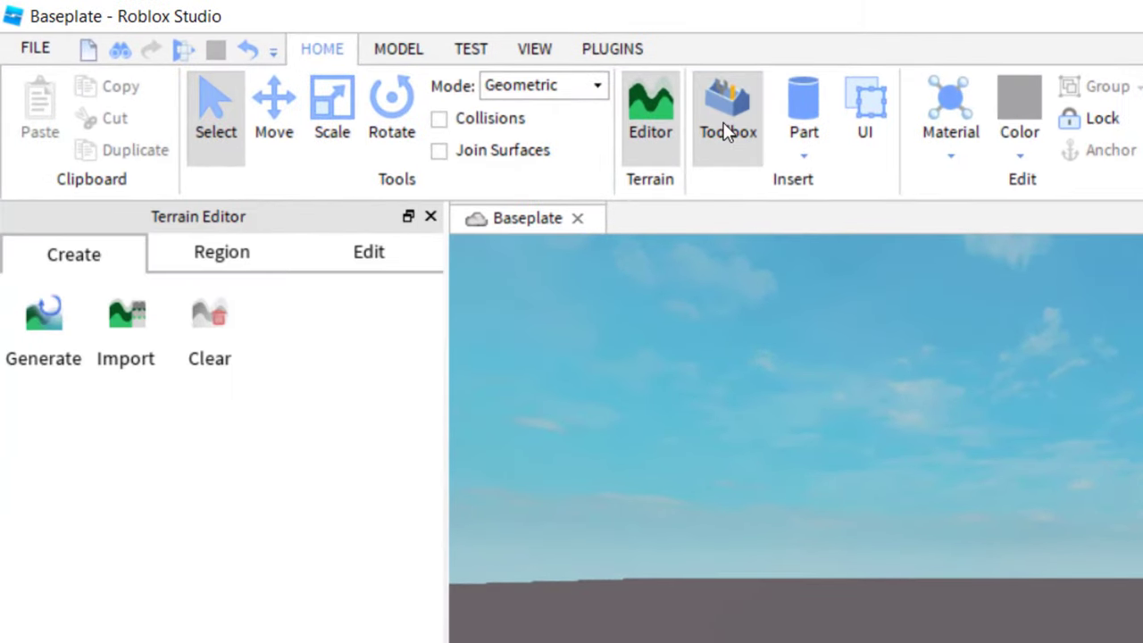
left_click(727, 108)
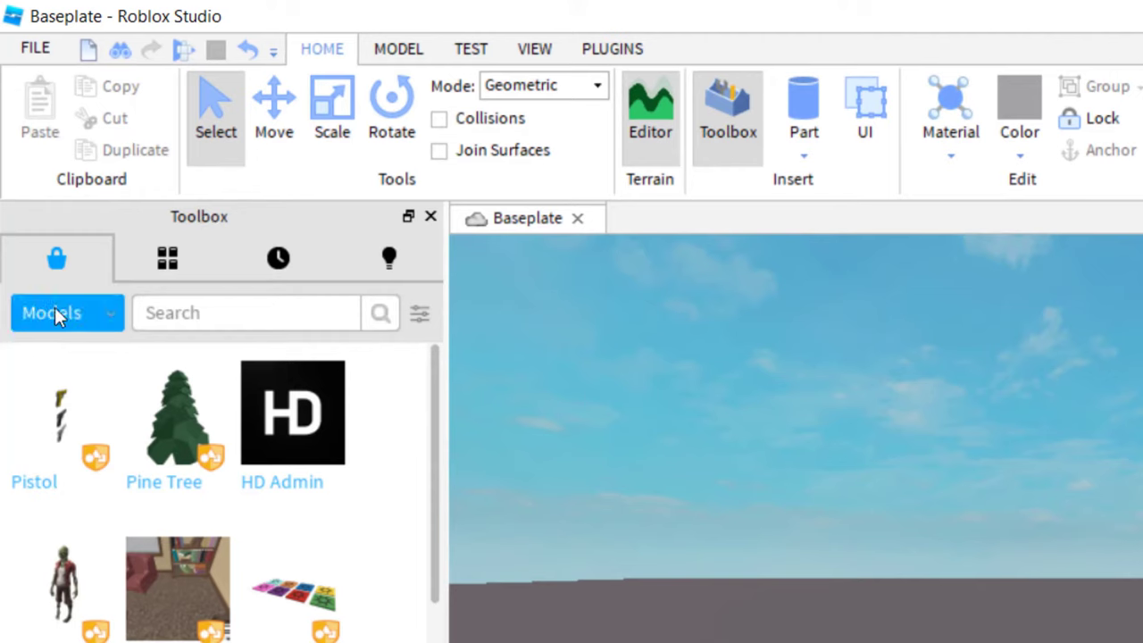
left_click(245, 313)
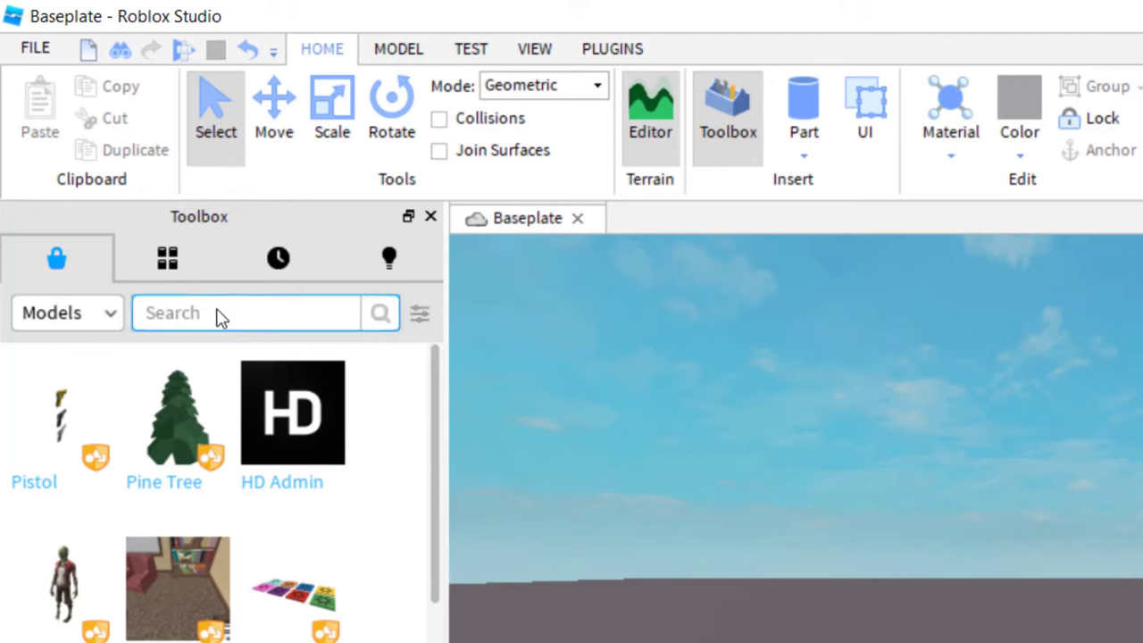
mouse_move(226, 319)
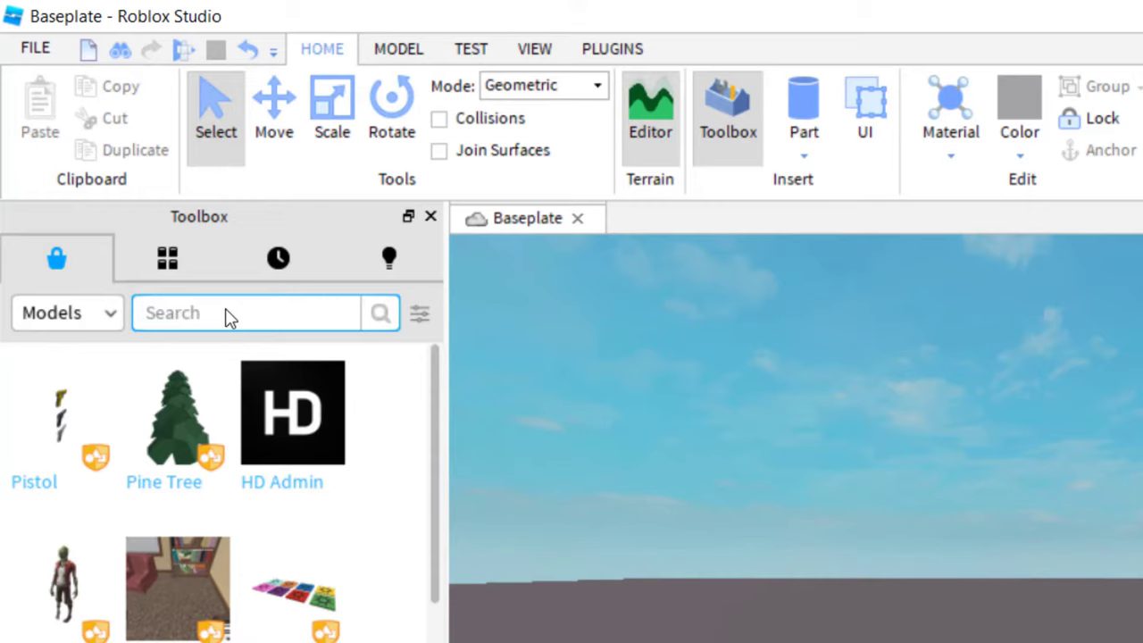
type("hammer")
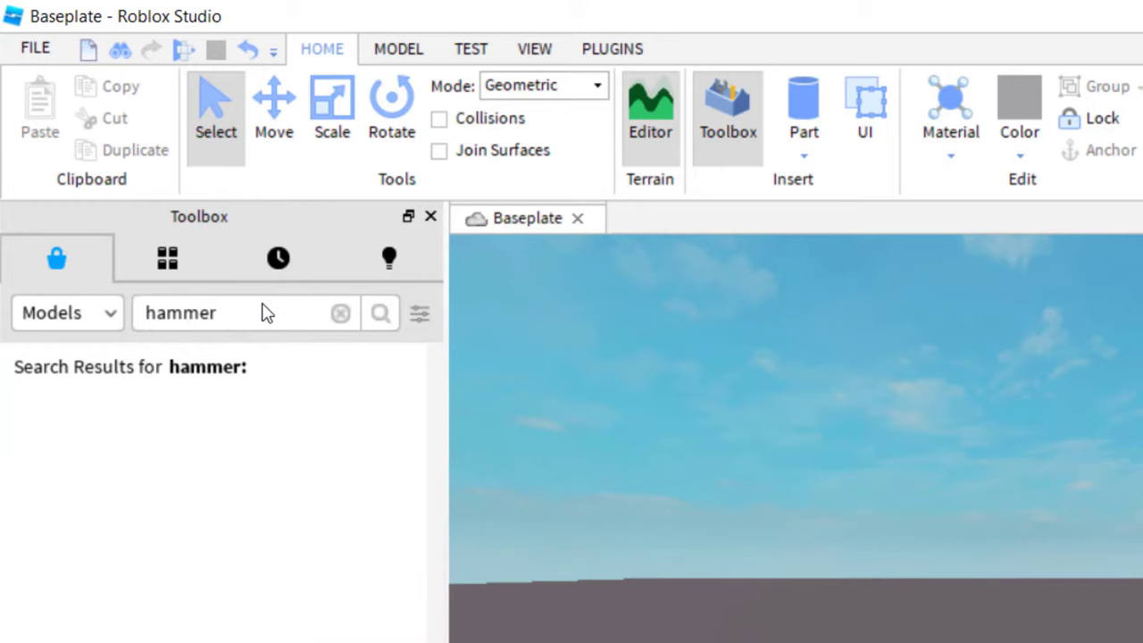
Insert a Hammer model and expand it to show Script, Swing, SwordScript and Handle.
left_click(380, 312)
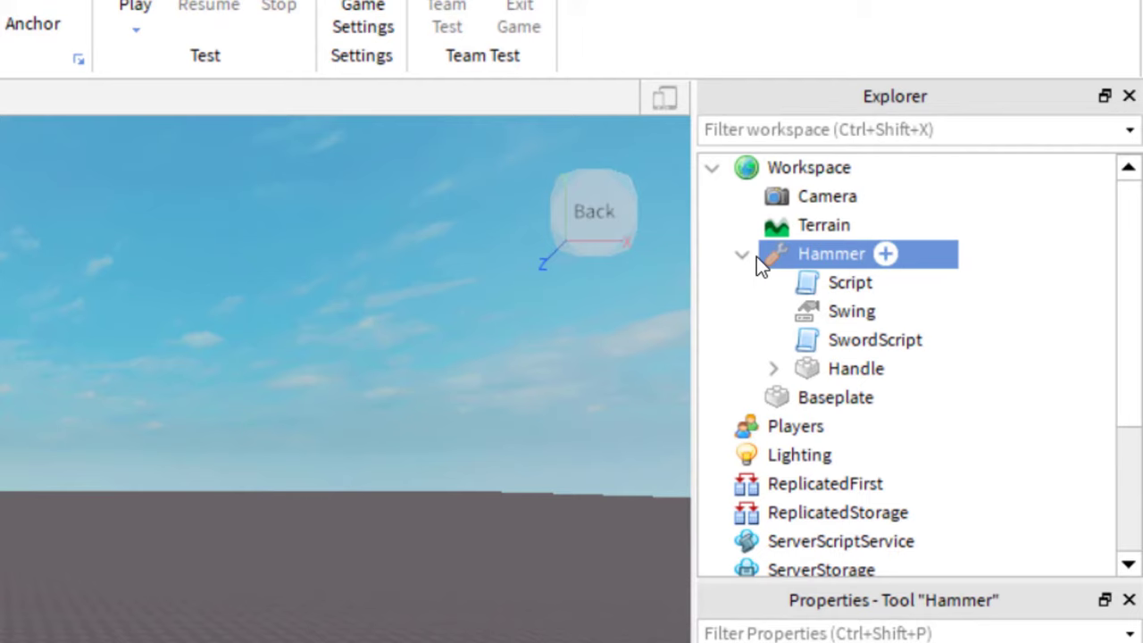
left_click(741, 253)
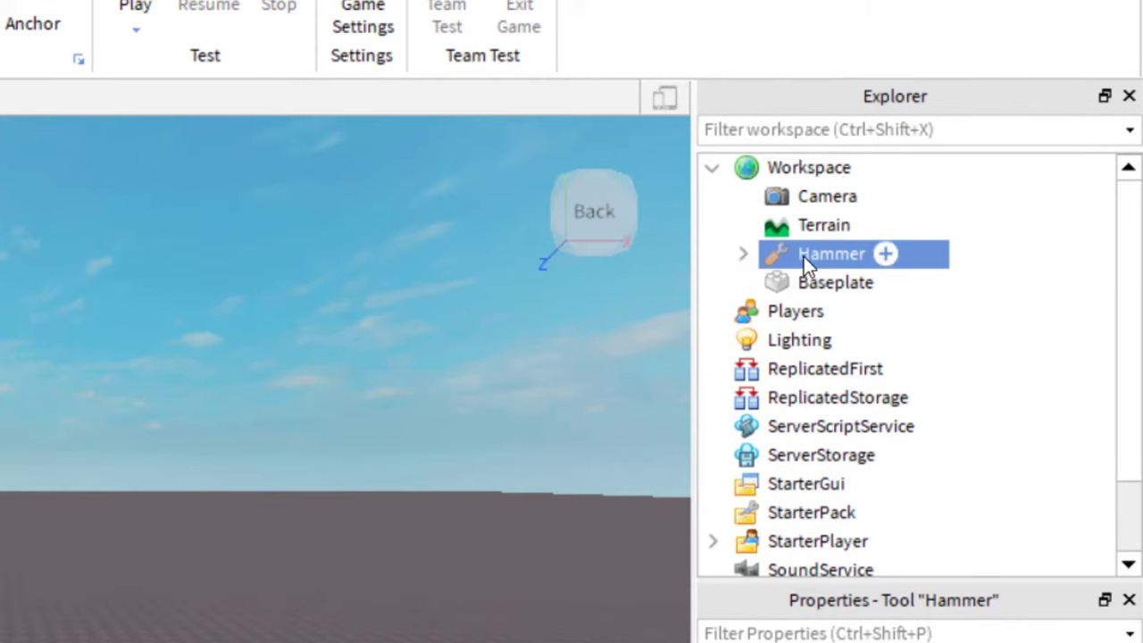
left_click(742, 254)
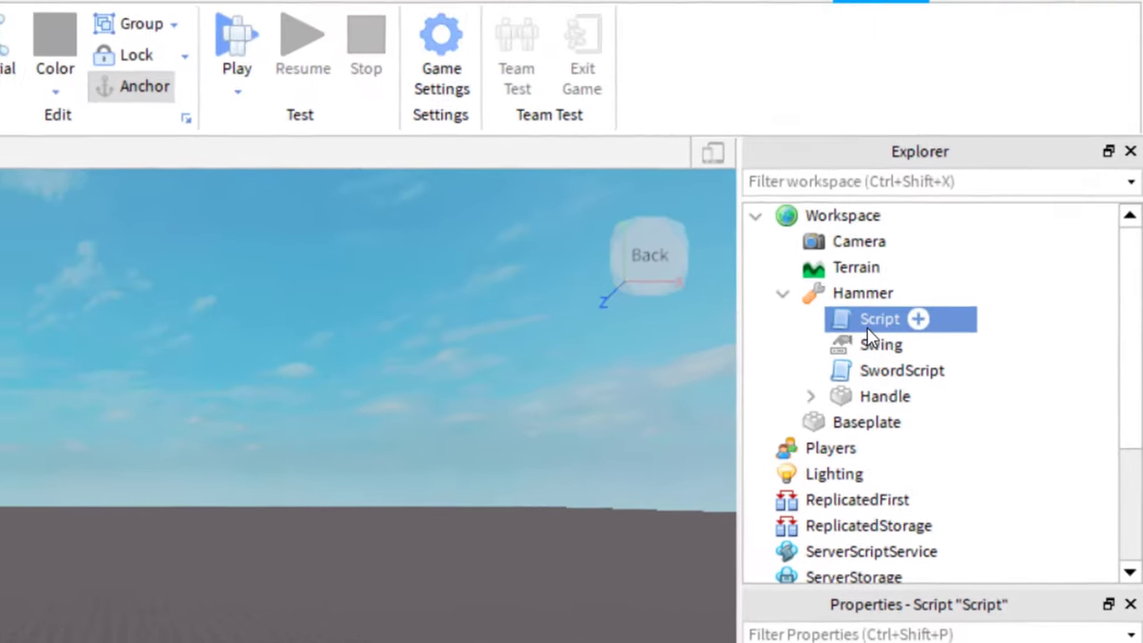
double_click(879, 319)
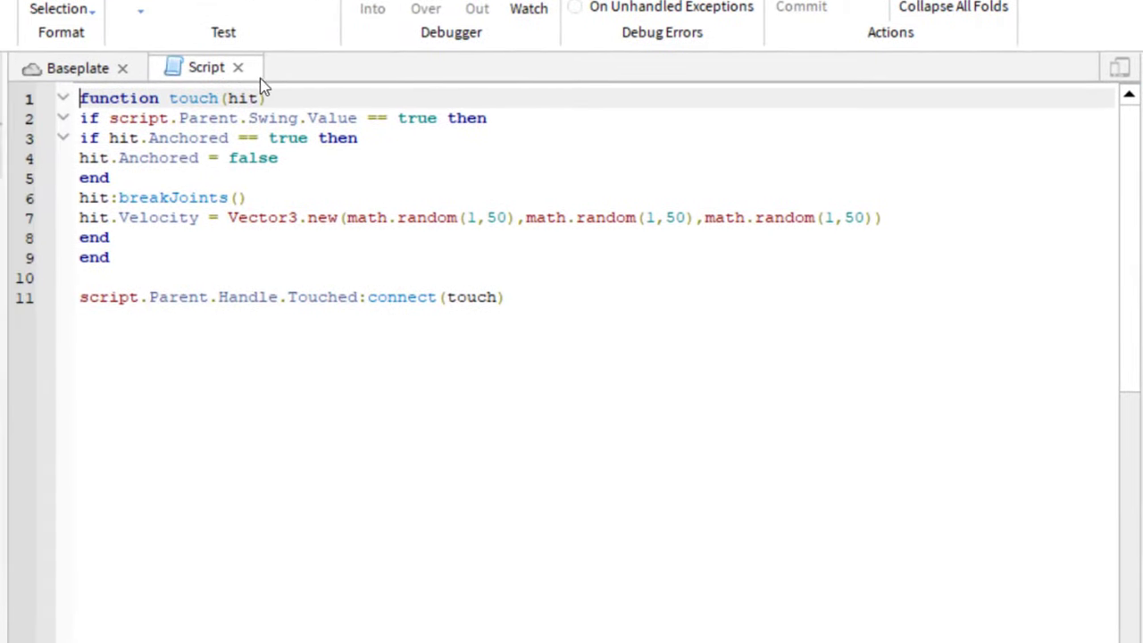
mouse_move(238, 67)
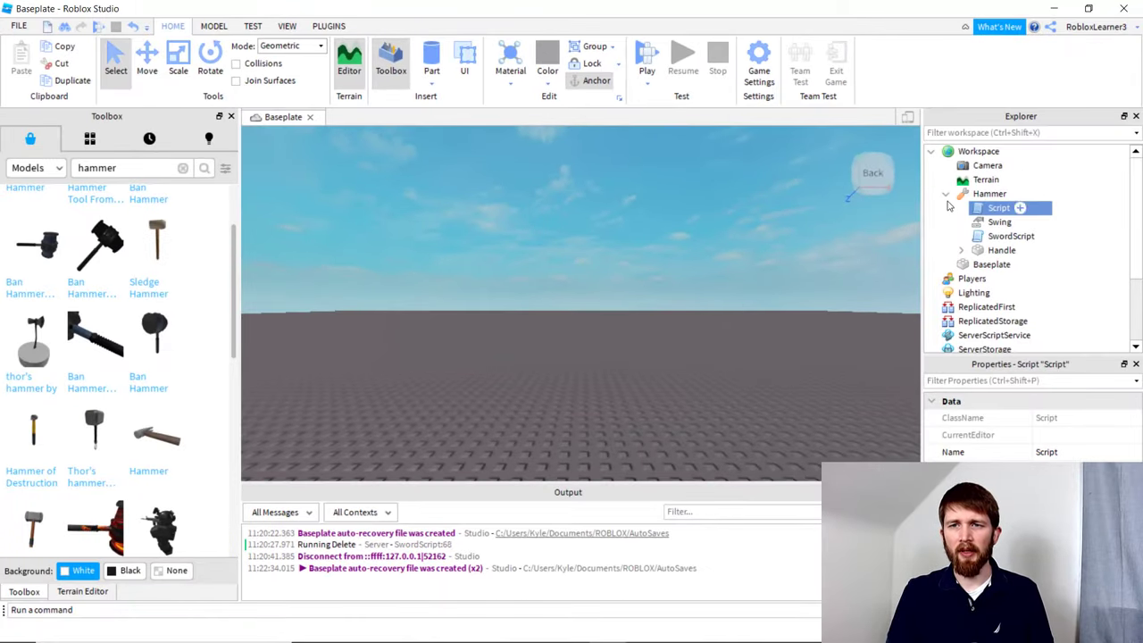
left_click(945, 194)
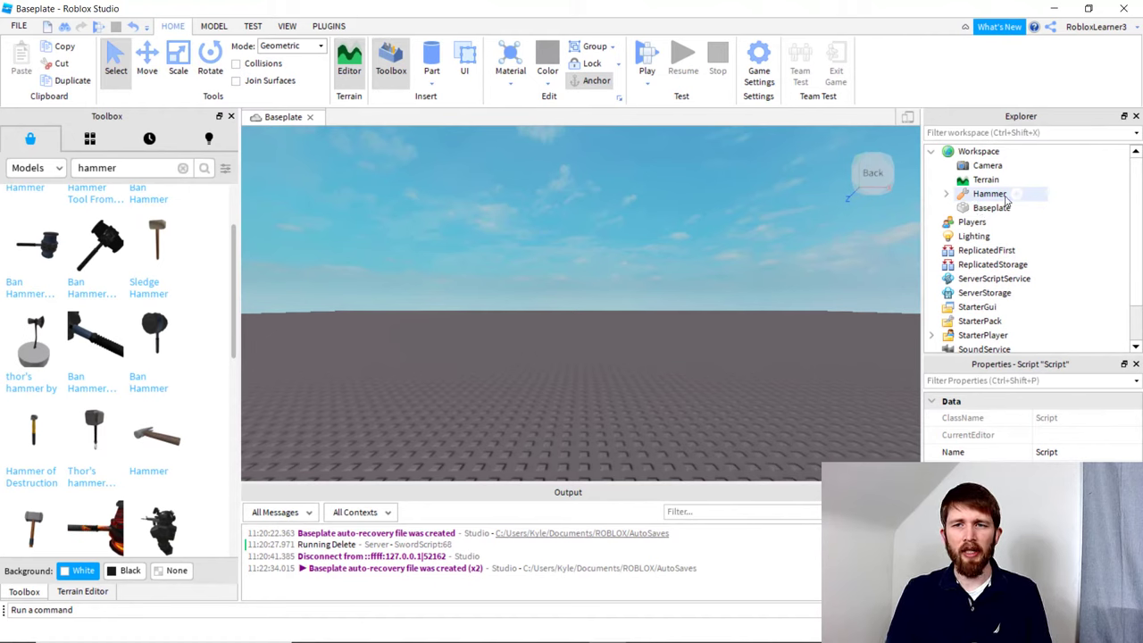
mouse_move(975, 196)
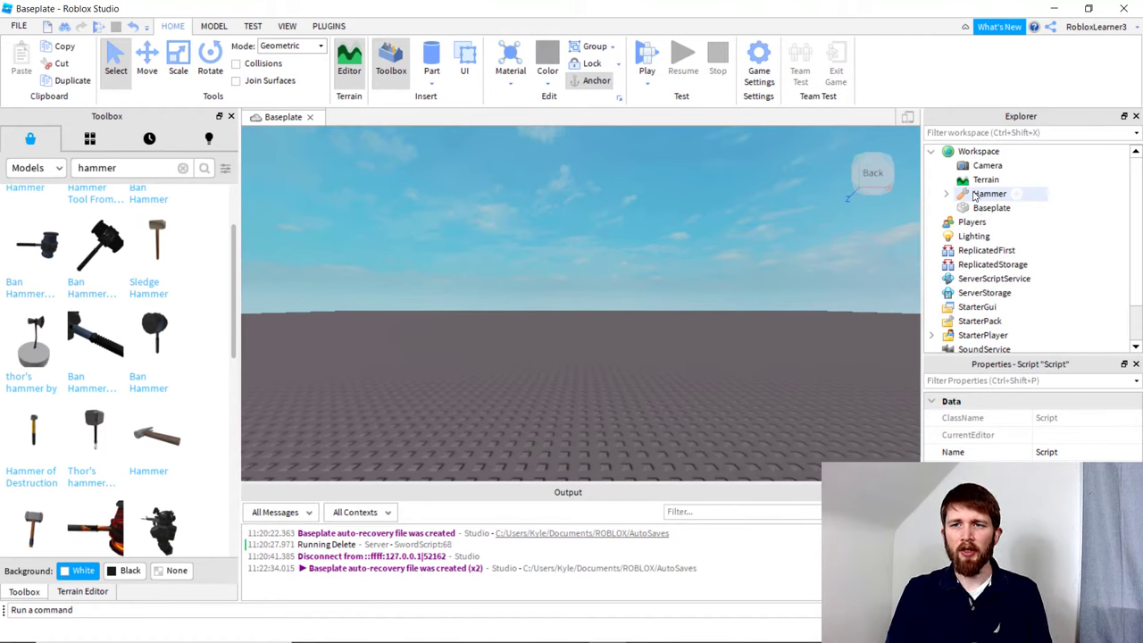
Move the Hammer tool from the Workspace into StarterPack.
left_click(979, 151)
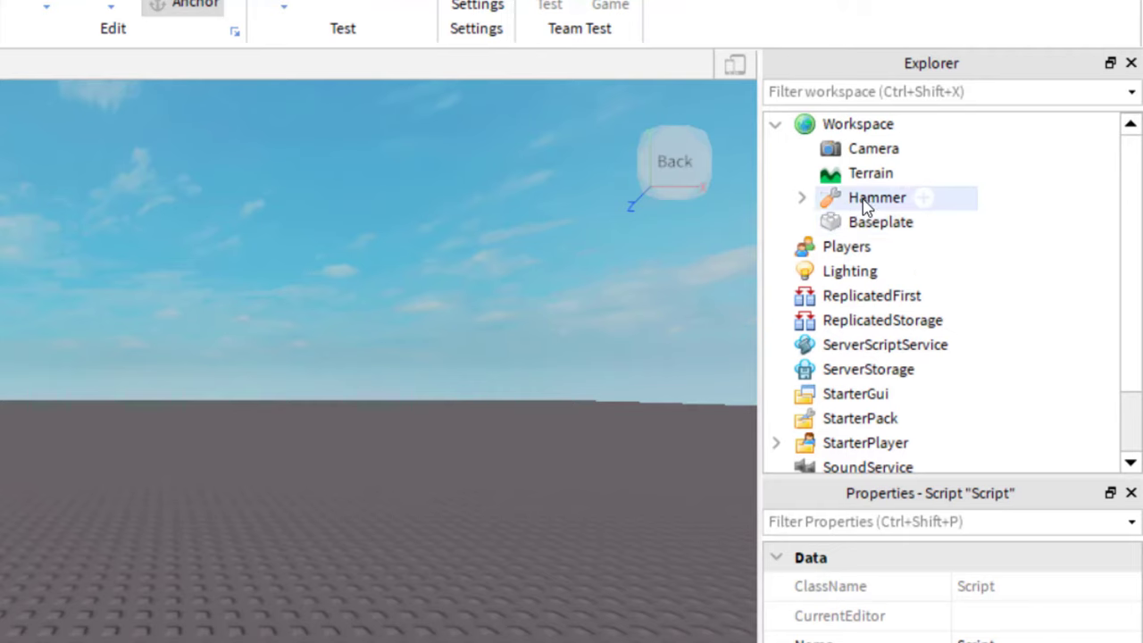
left_click(876, 198)
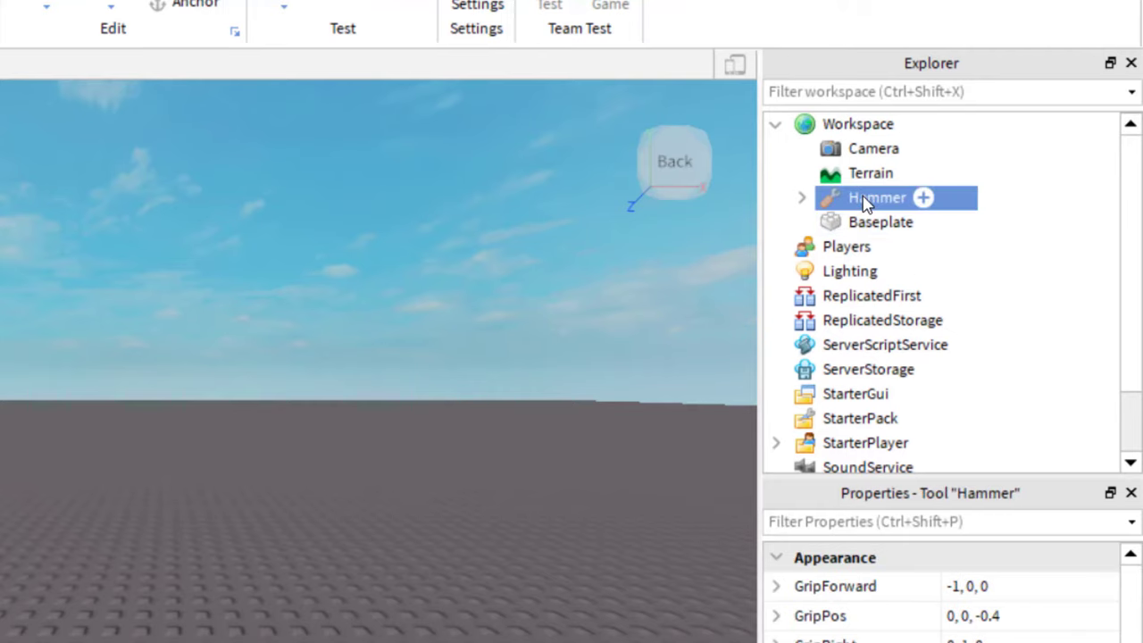
left_click_drag(875, 198, 882, 326)
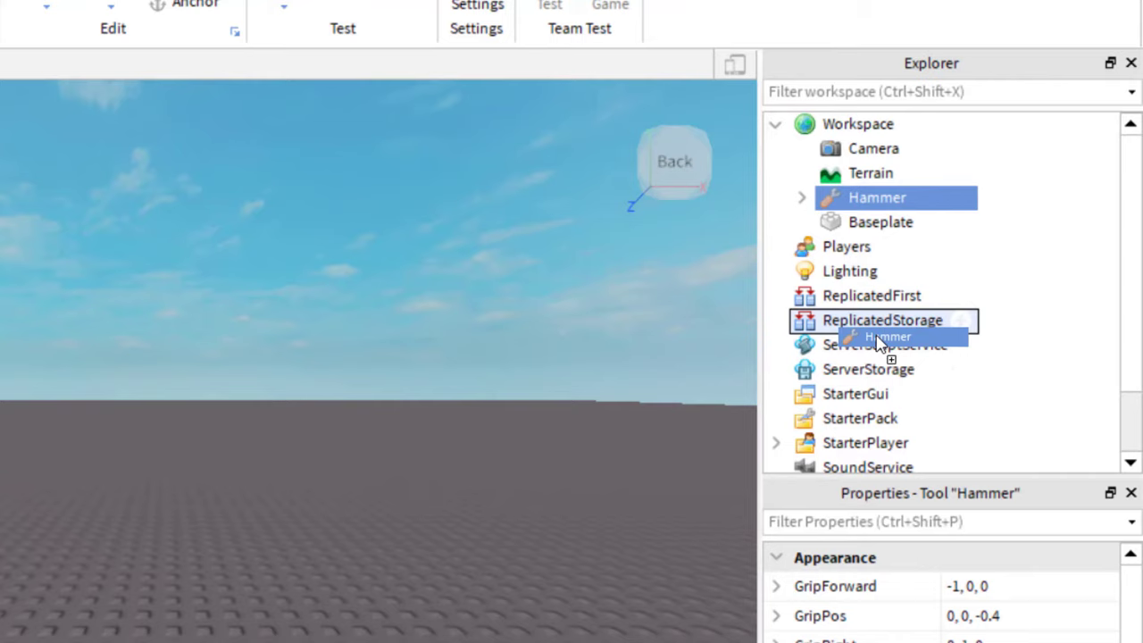
left_click_drag(882, 319, 860, 394)
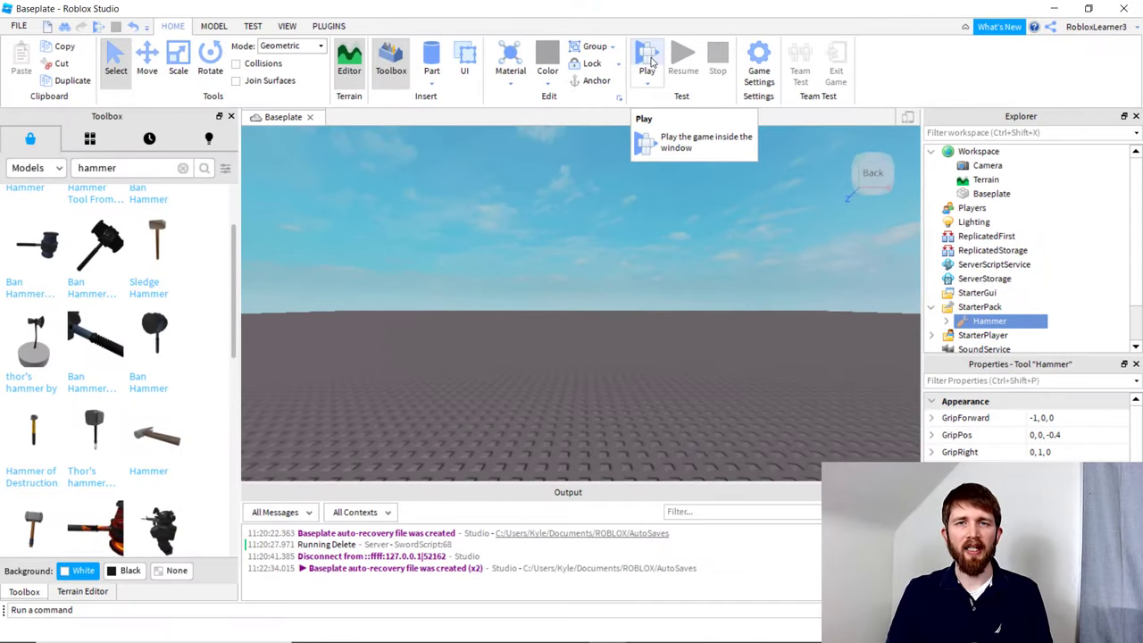
mouse_move(651, 60)
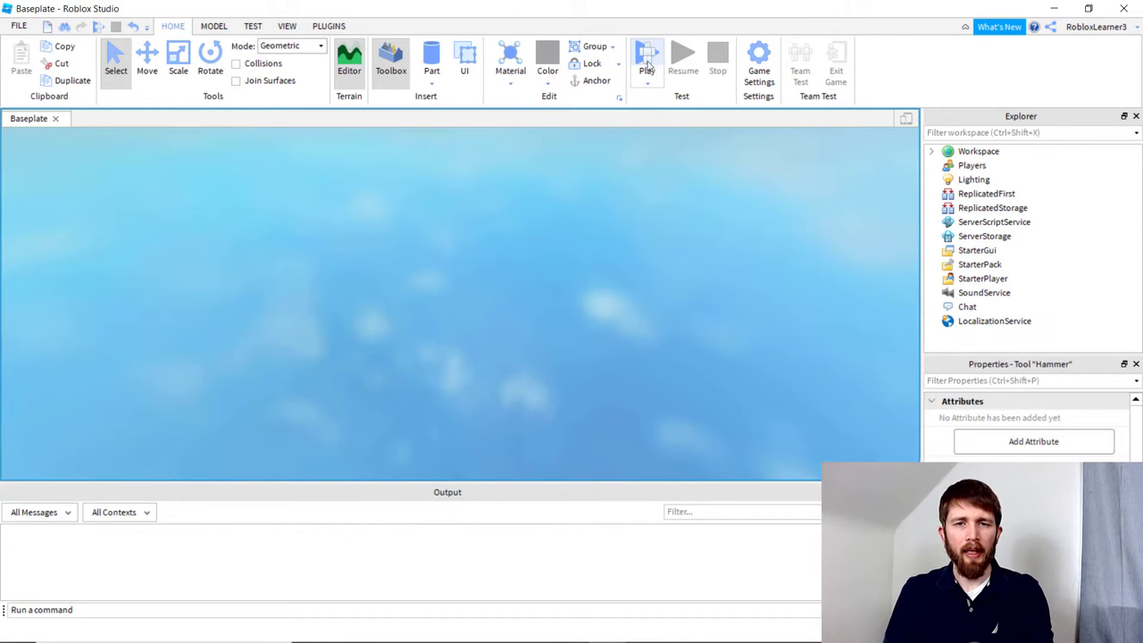
Stop the play test after seeing the Hammer, then expand StarterPack.
left_click(647, 58)
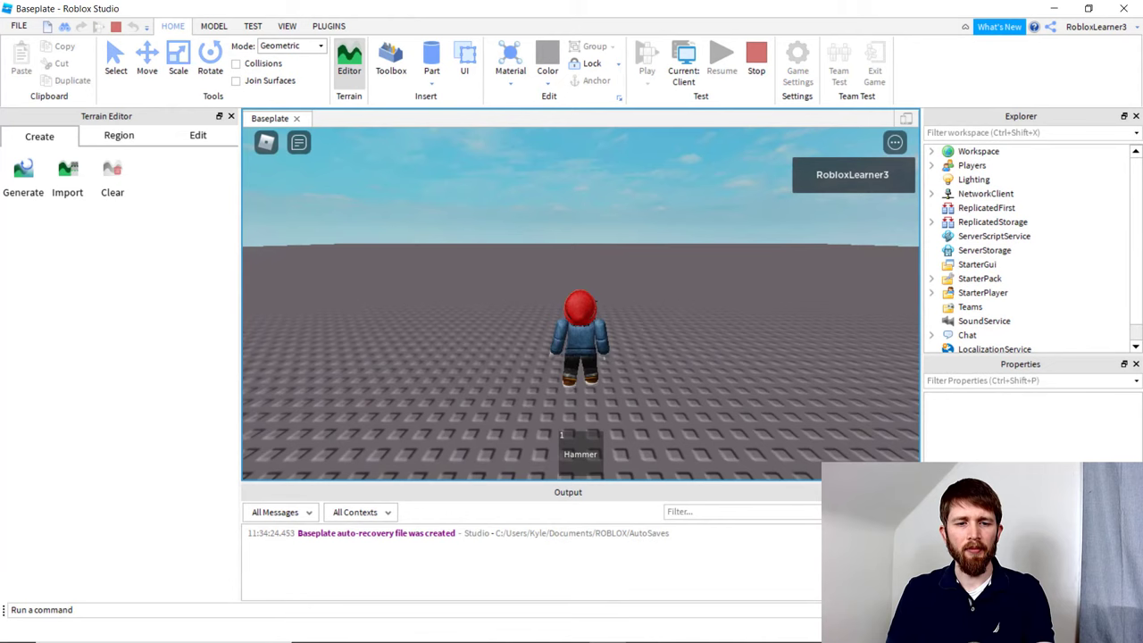
left_click(579, 454)
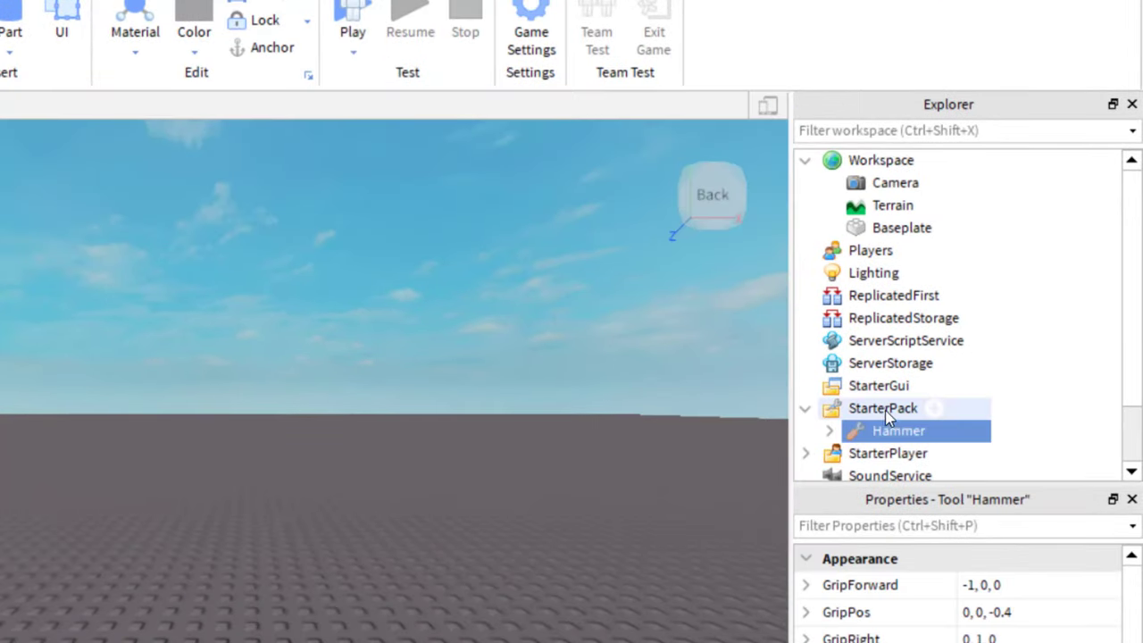
Add a new Tool containing a Part to StarterPack beside the Hammer.
left_click(805, 408)
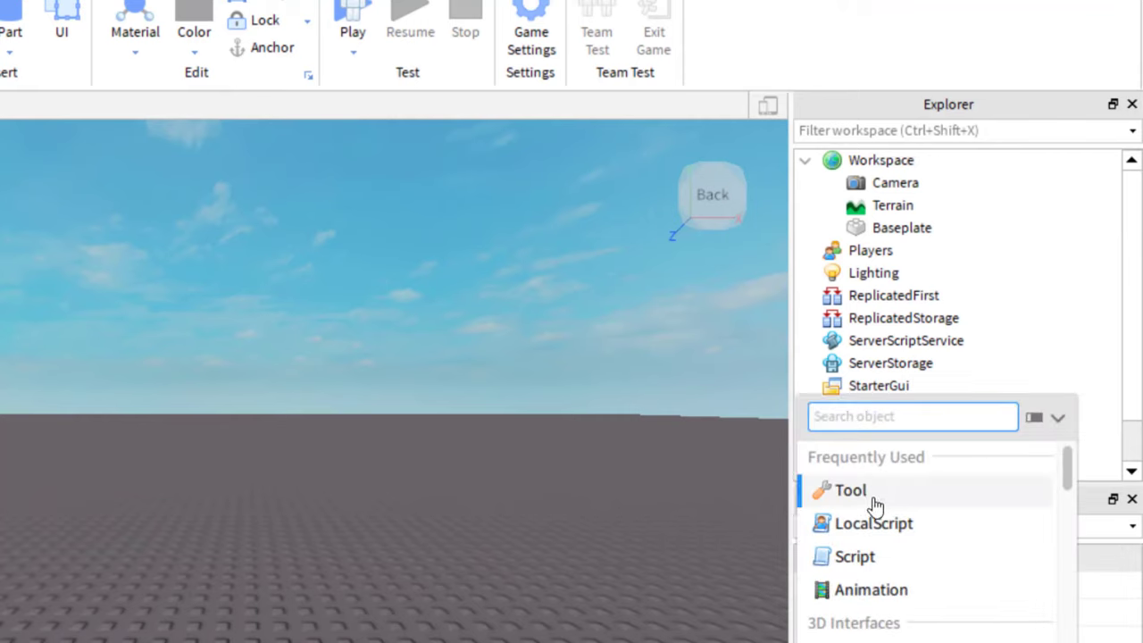
left_click(850, 489)
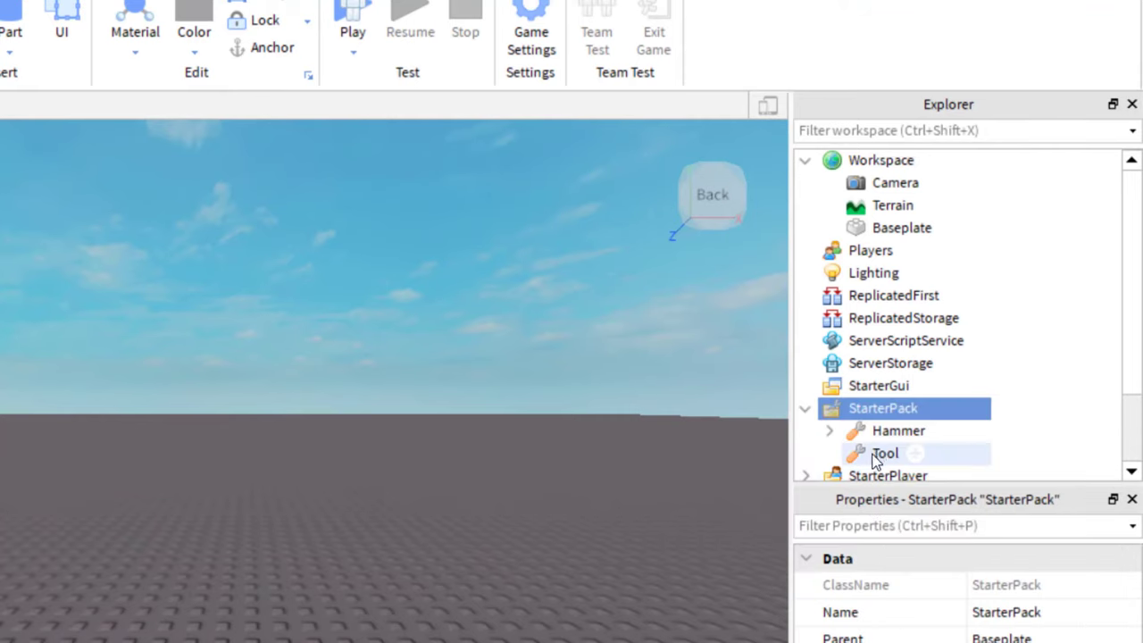
left_click(885, 453)
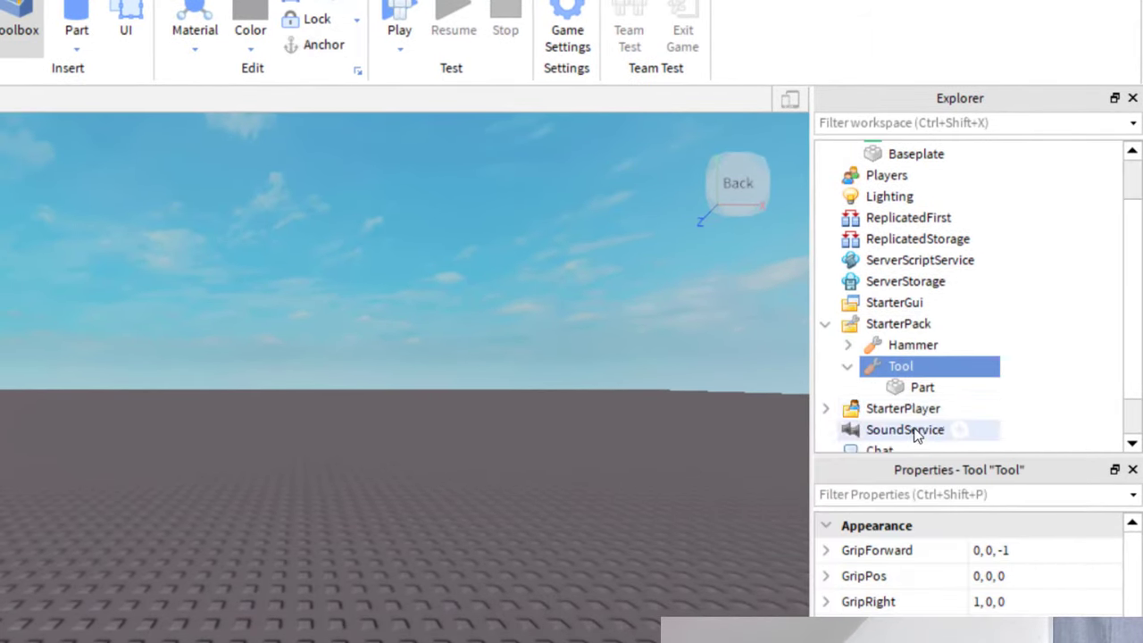
left_click(921, 386)
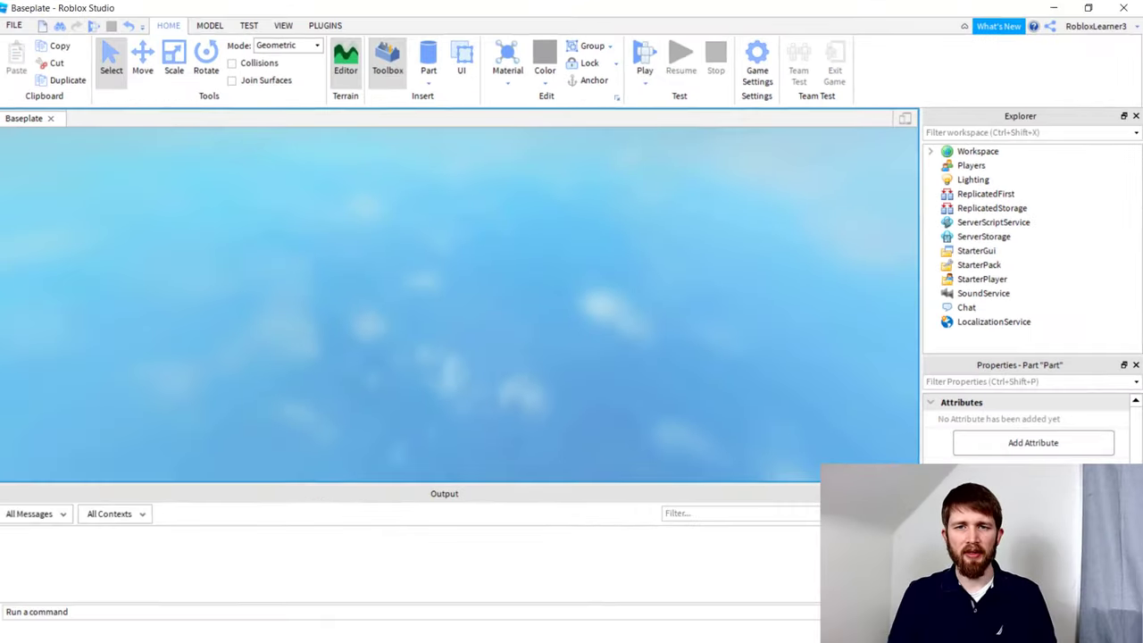
Equip the new Tool in the running test so the avatar holds its block.
left_click(645, 58)
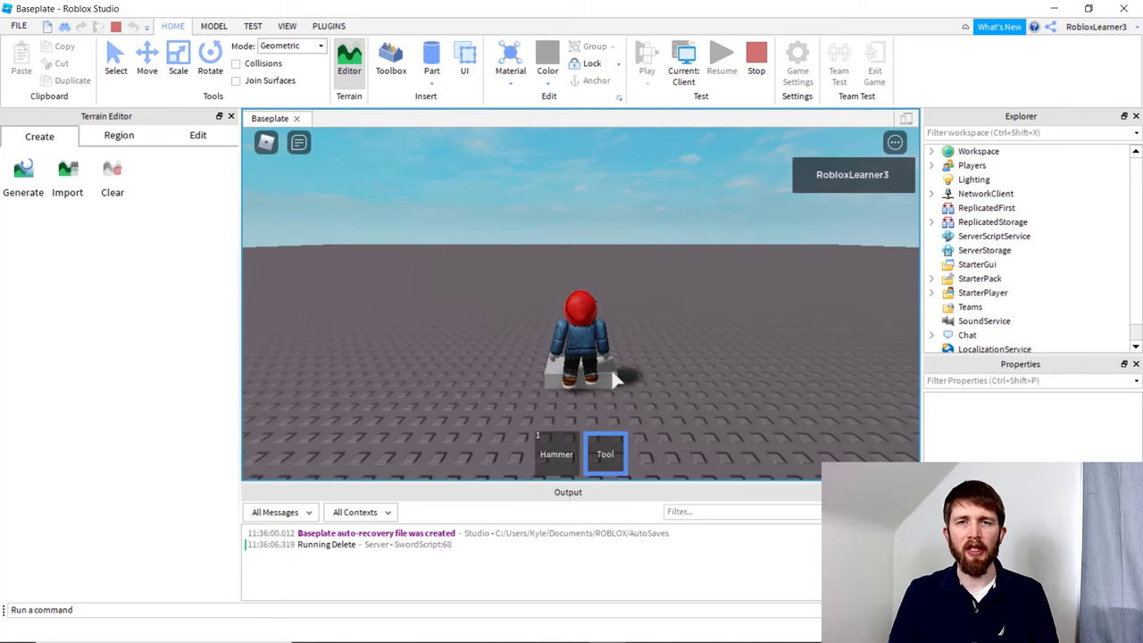
mouse_move(625, 384)
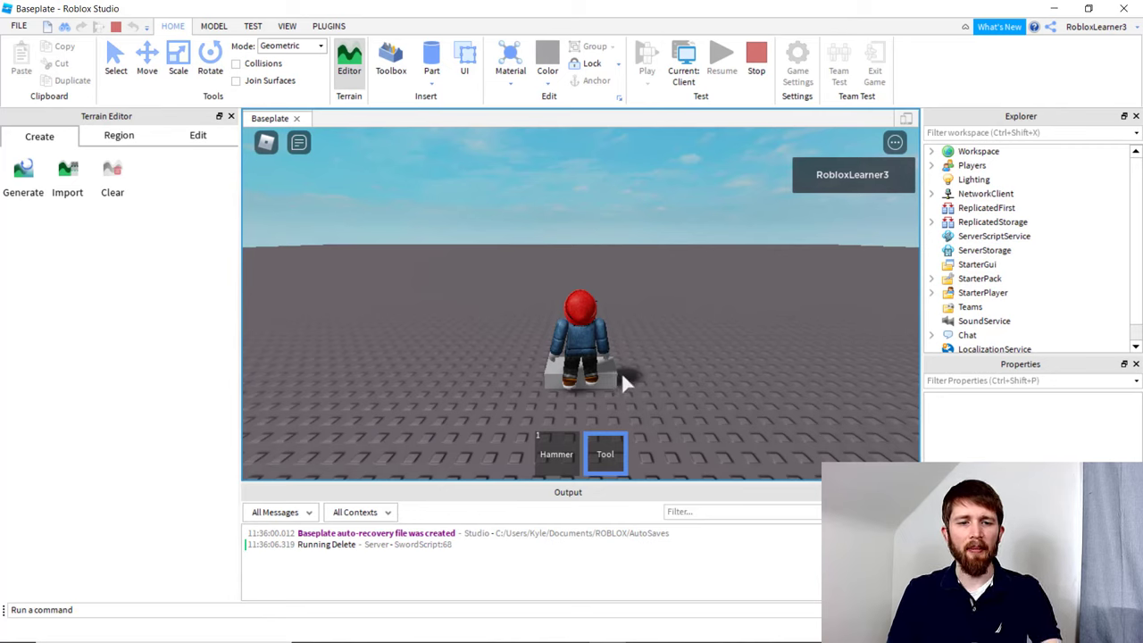